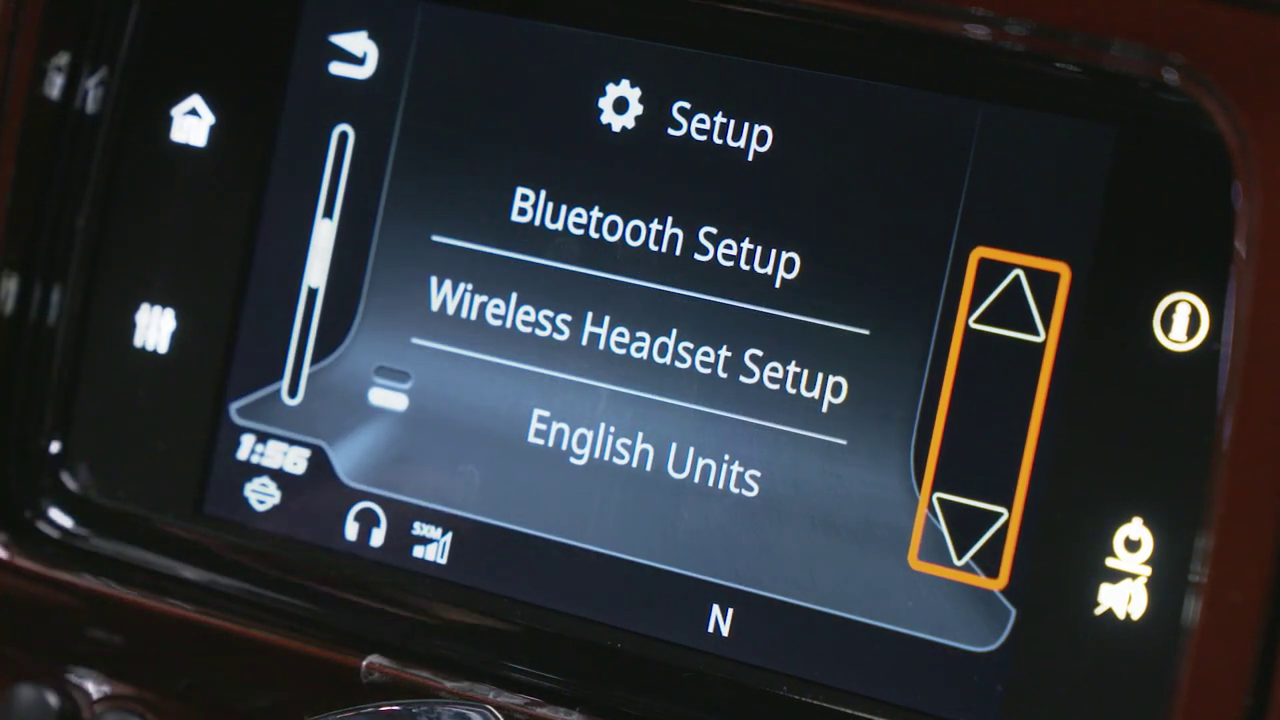
From Setup, open Wireless Headset Setup, then Pair Rider to list the detected headset.
{"action": "left_click", "coordinate": [646, 330]}
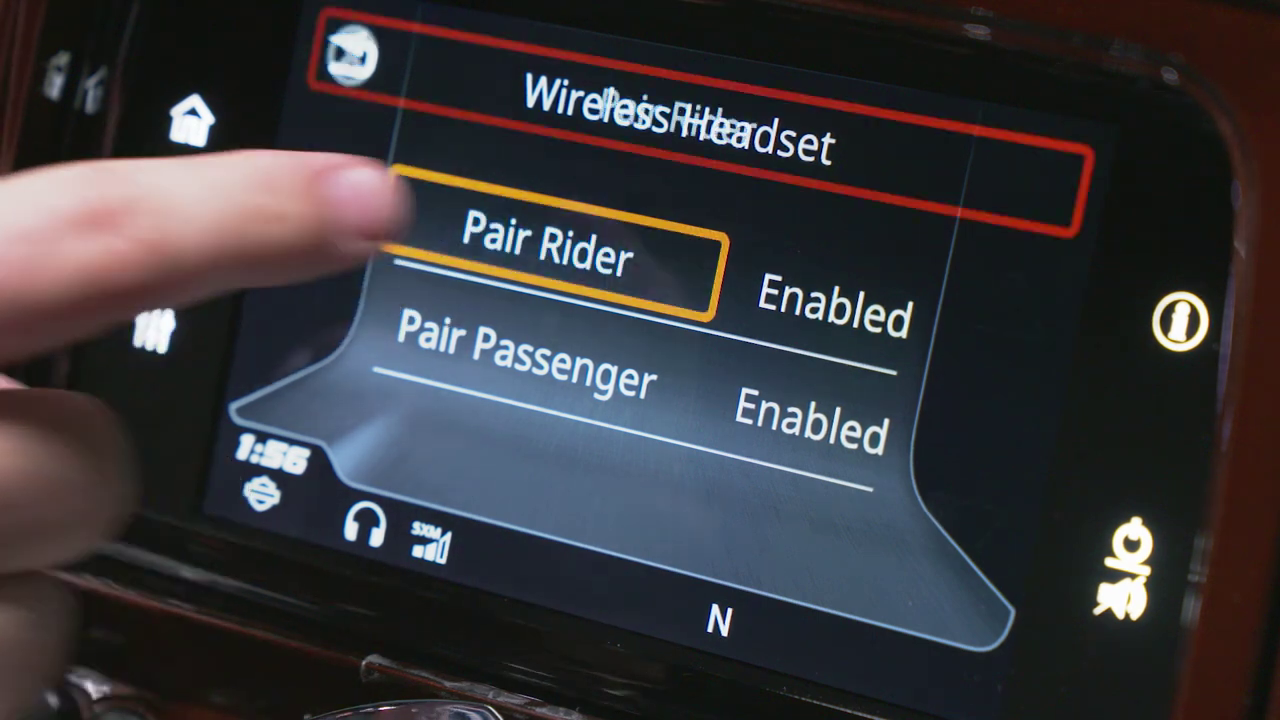
{"action": "left_click", "coordinate": [550, 250]}
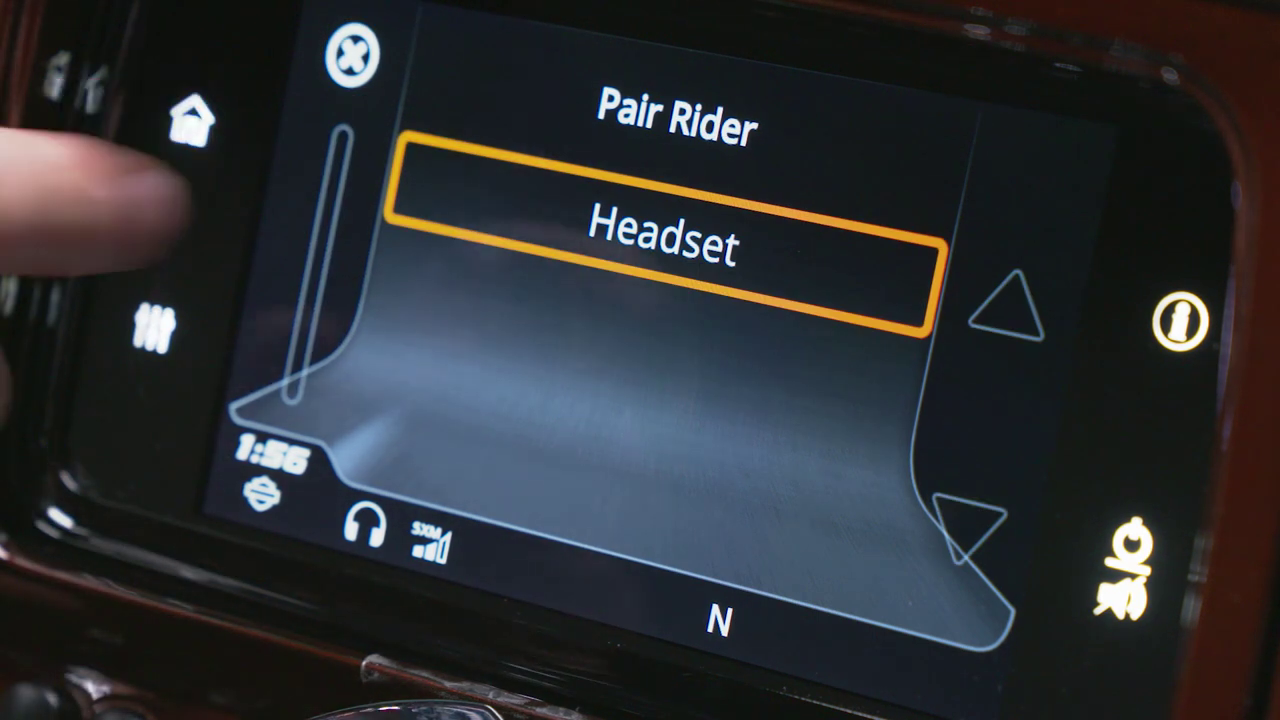